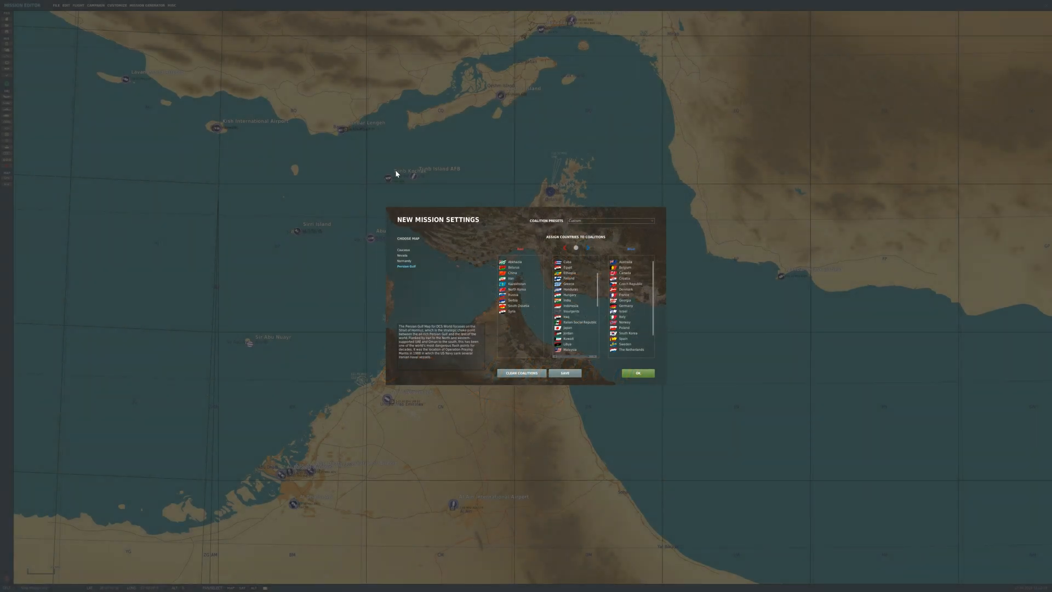
{"action": "mouse_move", "coordinate": [5, 22]}
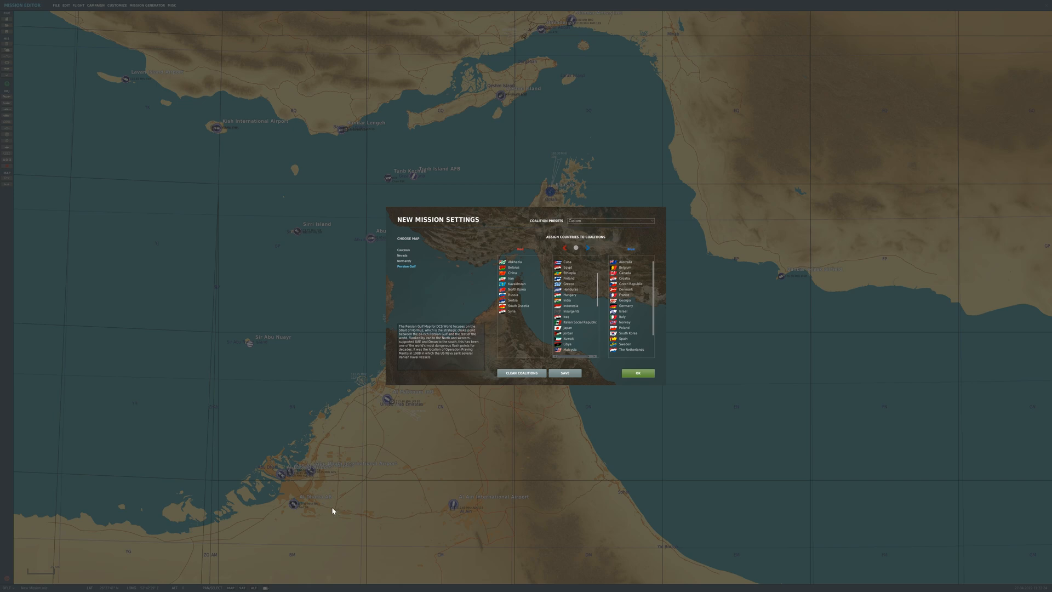
{"action": "mouse_move", "coordinate": [519, 325]}
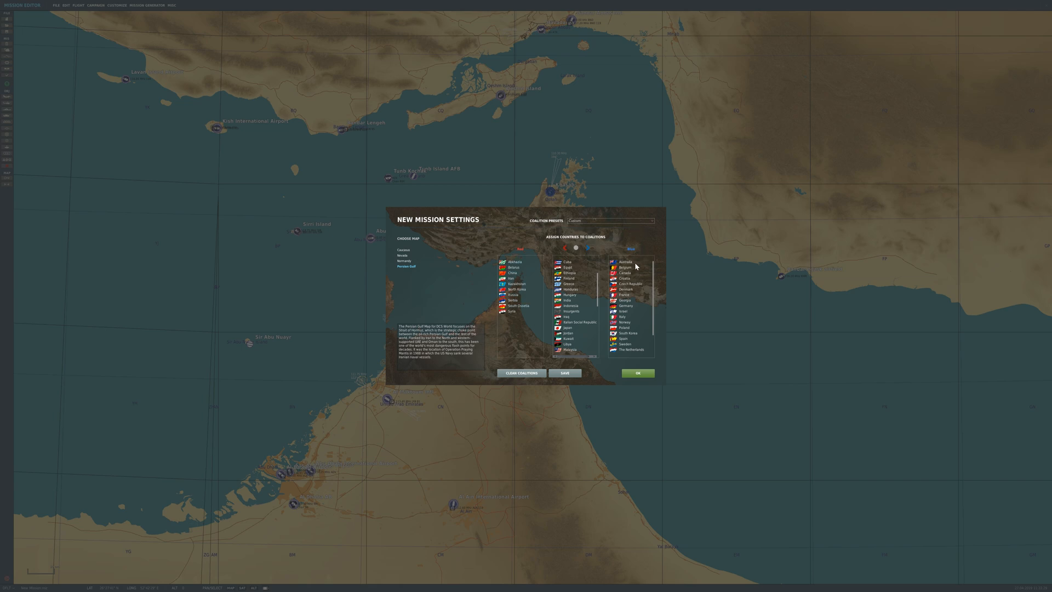
{"action": "mouse_move", "coordinate": [569, 348]}
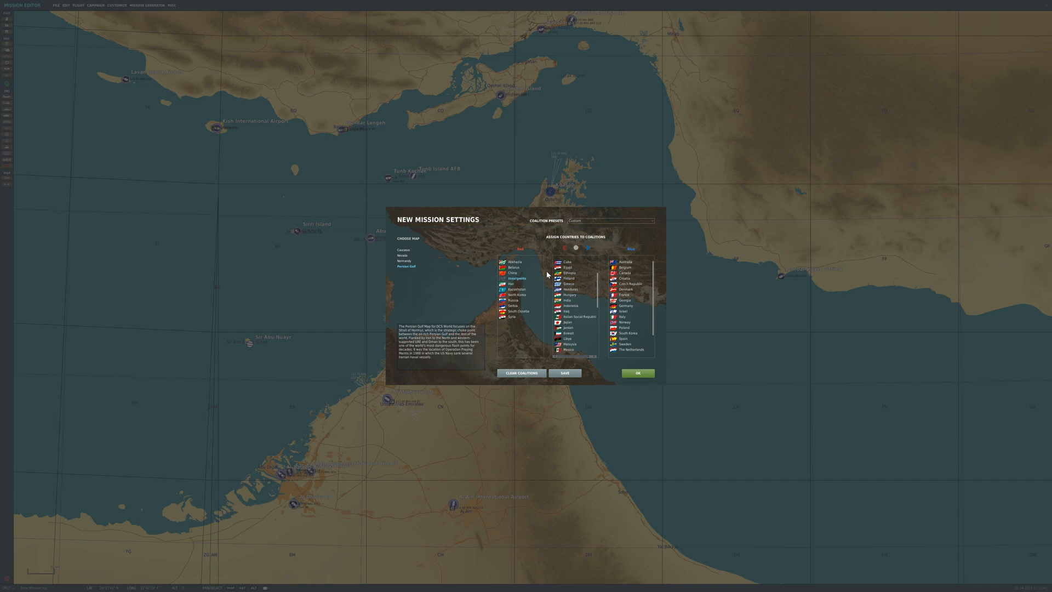
{"action": "mouse_move", "coordinate": [638, 373]}
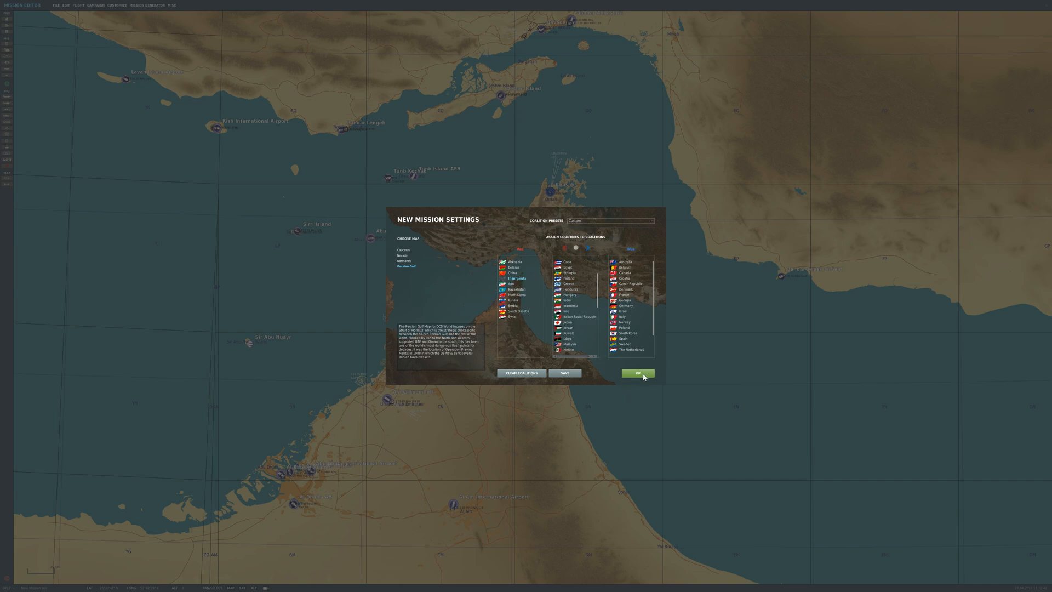
Confirm the New Mission Settings for the Persian Gulf map with the coalition preset
{"action": "left_click", "coordinate": [638, 373]}
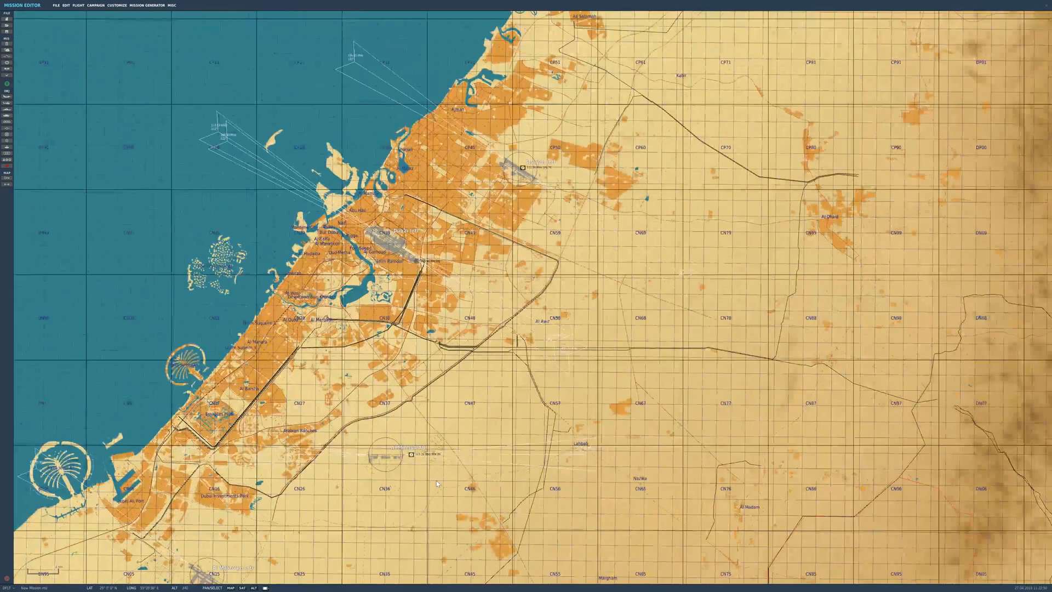
Place a Harrier group at Al Minhad AB with its country set and Takeoff from ramp
{"action": "scroll", "scroll_direction": "up", "scroll_amount": 3}
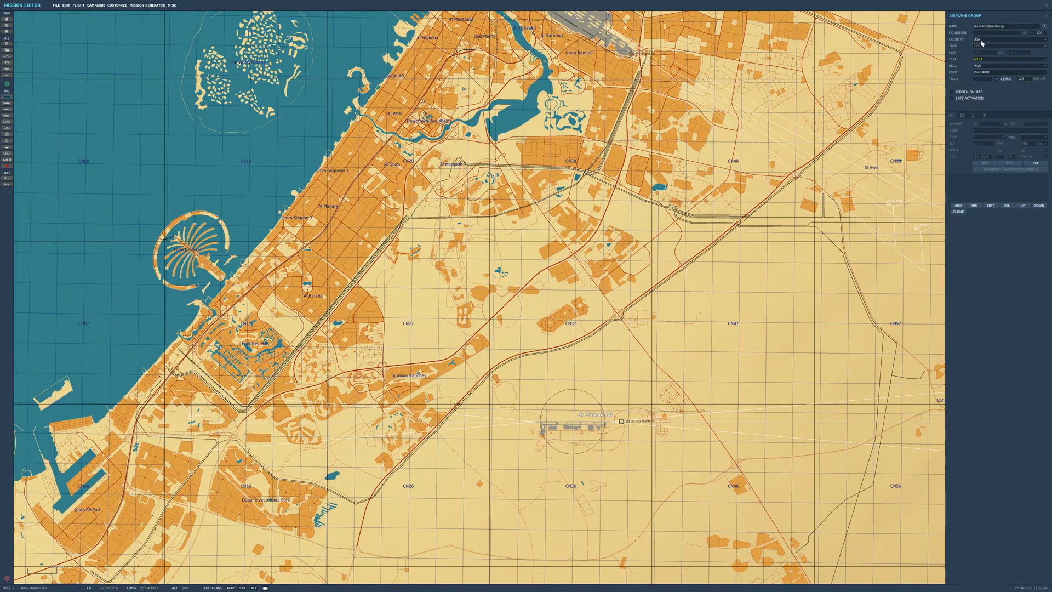
{"action": "left_click", "coordinate": [999, 39]}
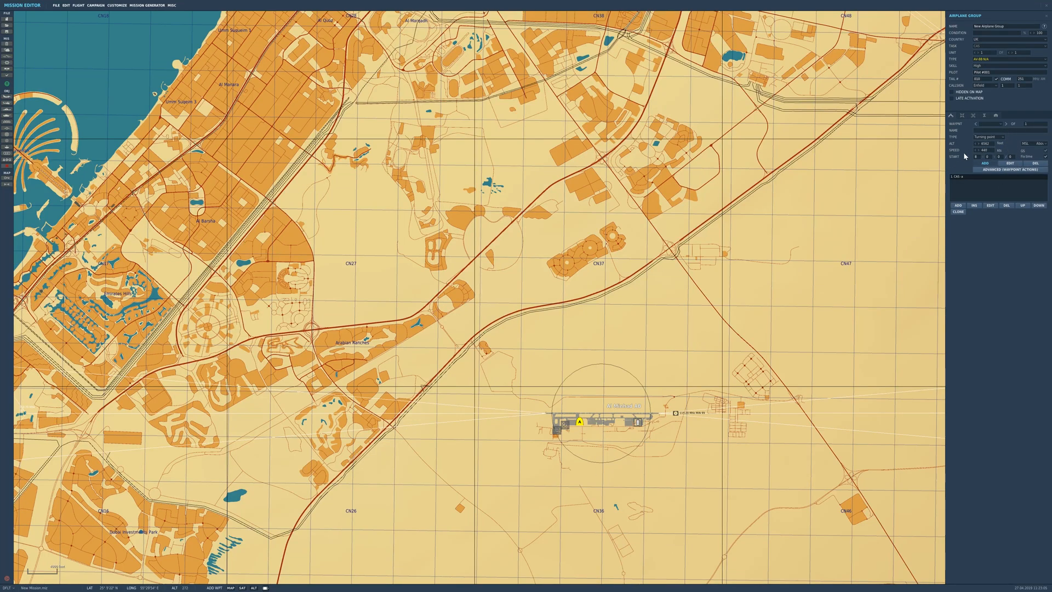
{"action": "left_click", "coordinate": [987, 137]}
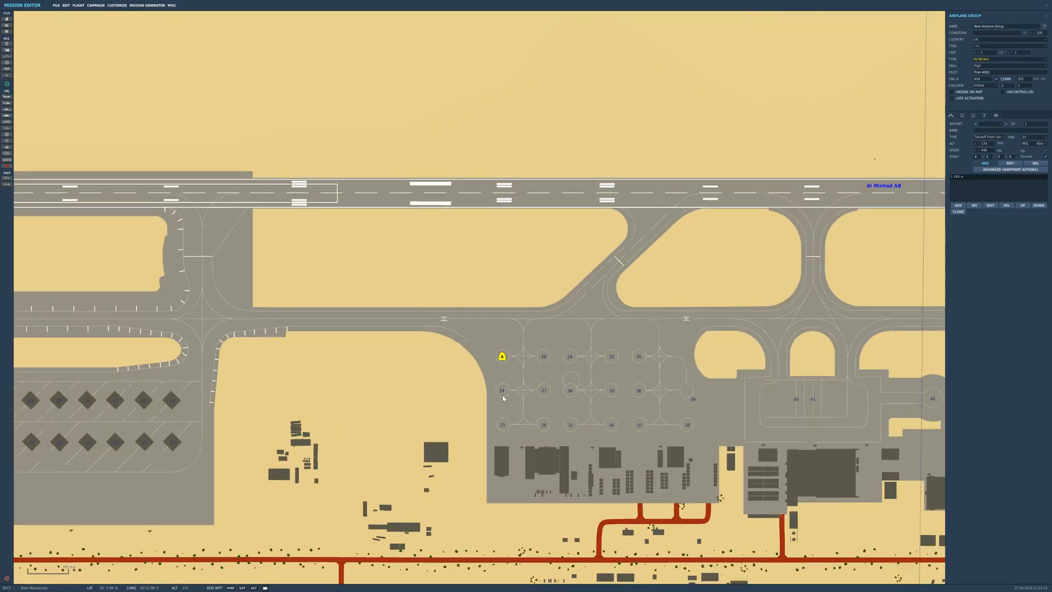
{"action": "mouse_move", "coordinate": [841, 358]}
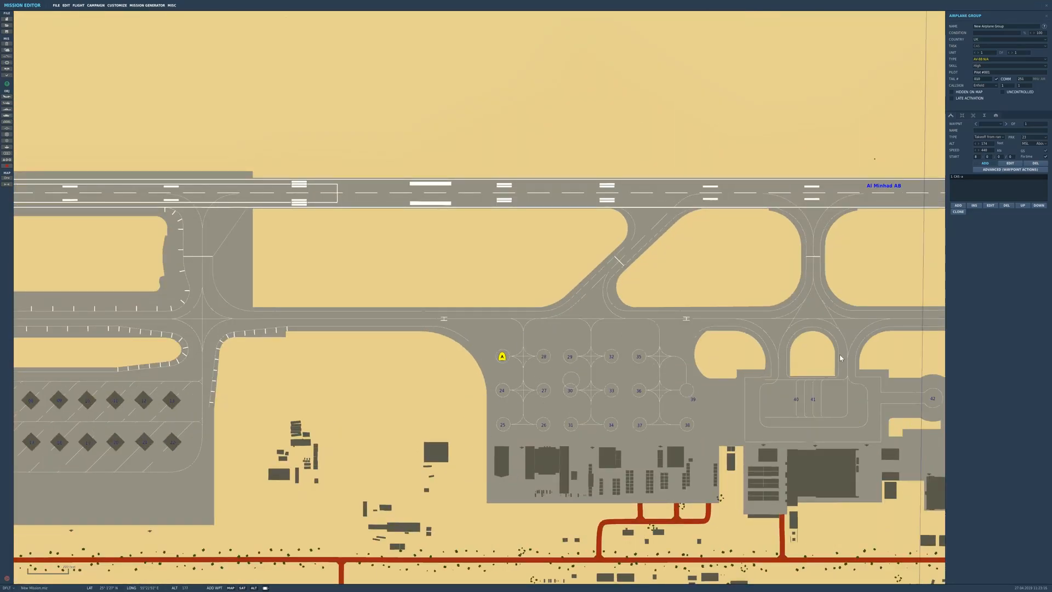
{"action": "left_click", "coordinate": [1042, 142]}
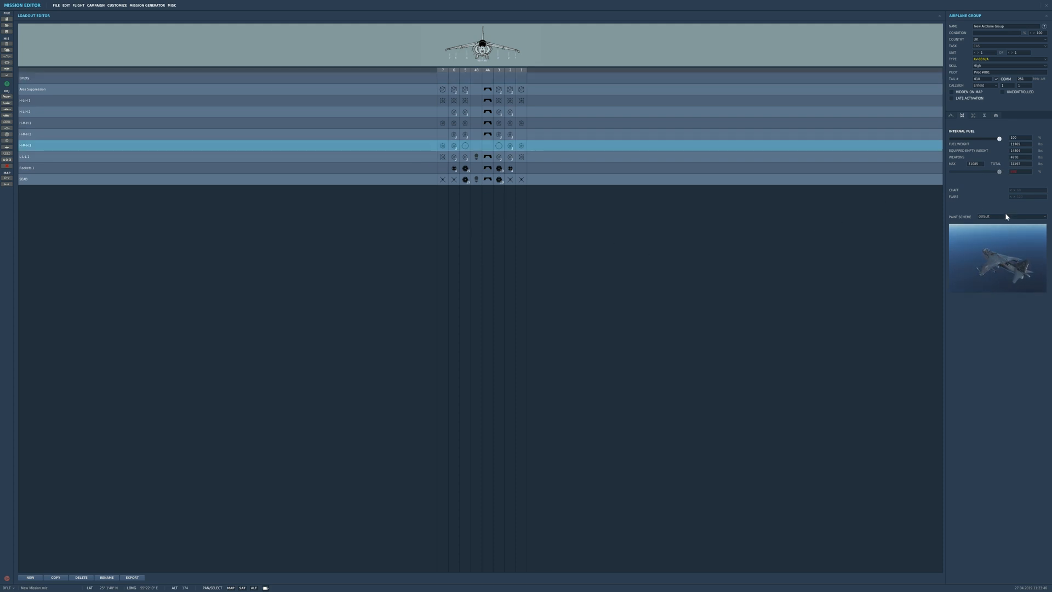
Choose a different livery for the Harrier from the Paint Scheme list
{"action": "left_click", "coordinate": [1009, 216]}
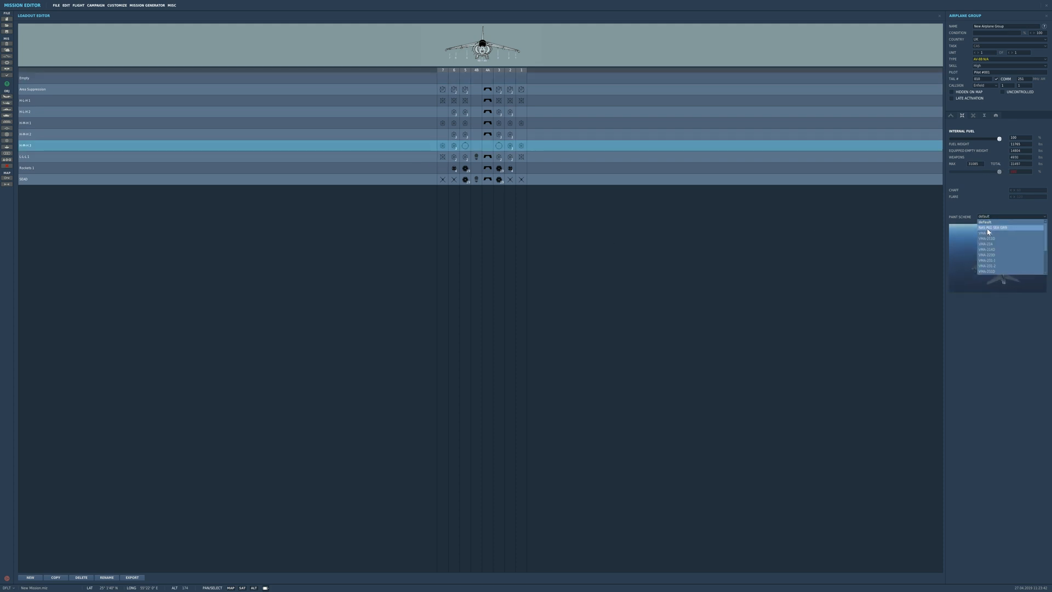
{"action": "left_click", "coordinate": [996, 228]}
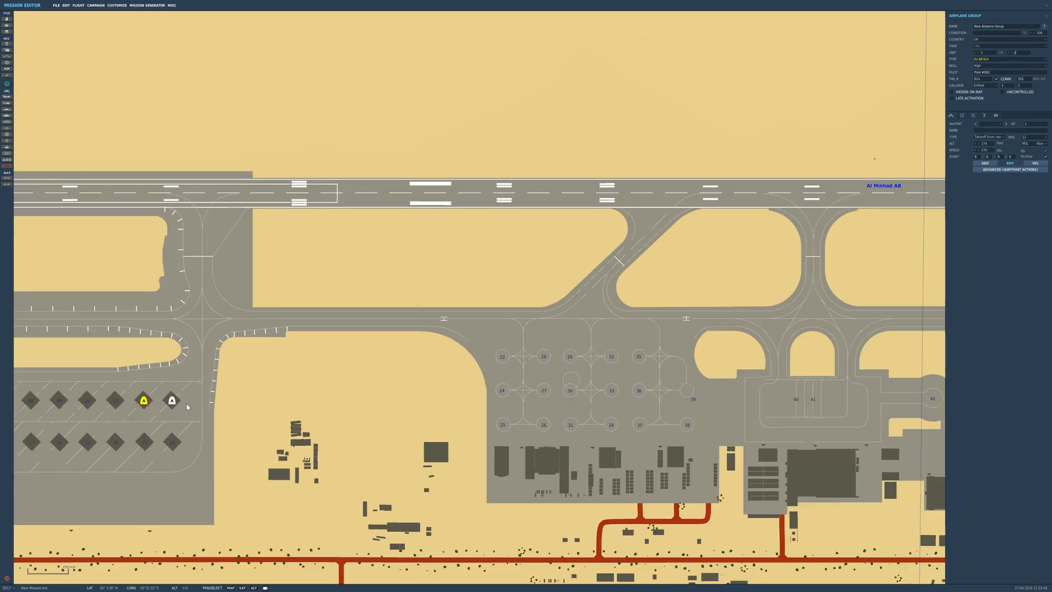
{"action": "mouse_move", "coordinate": [483, 262]}
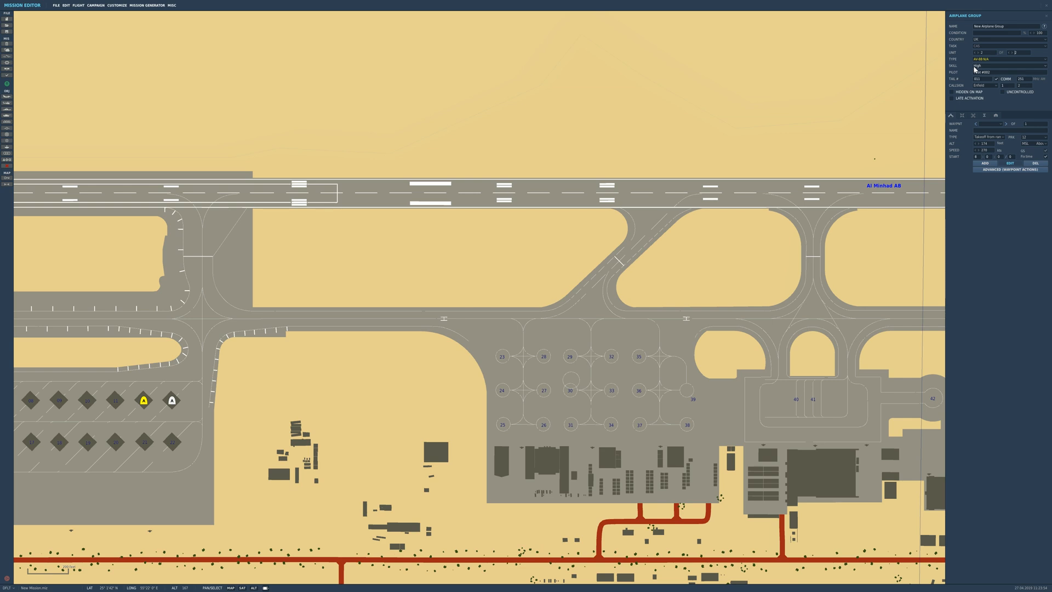
Set the pilot skill level for the Harrier units parked in the shelters
{"action": "left_click", "coordinate": [1000, 66]}
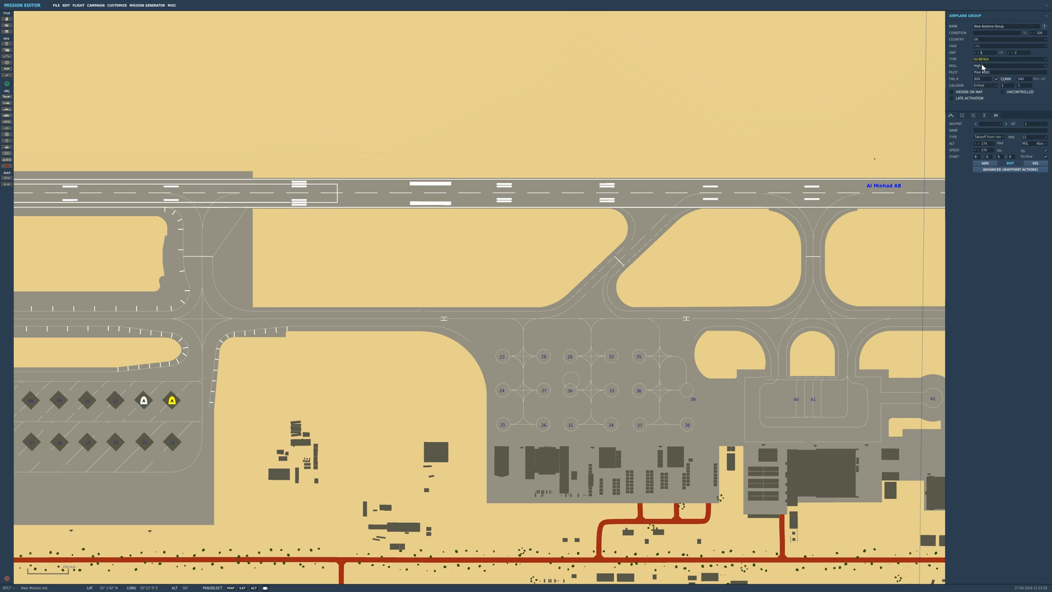
{"action": "left_click", "coordinate": [980, 65]}
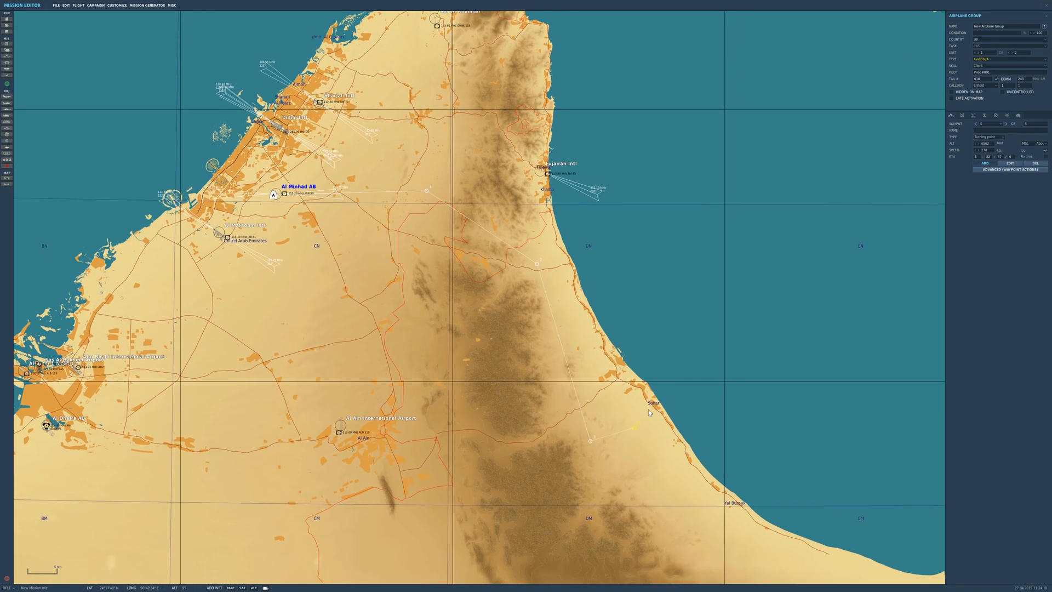
Add a route waypoint near the eastern coast and make the final waypoint a Landing
{"action": "left_click", "coordinate": [703, 330]}
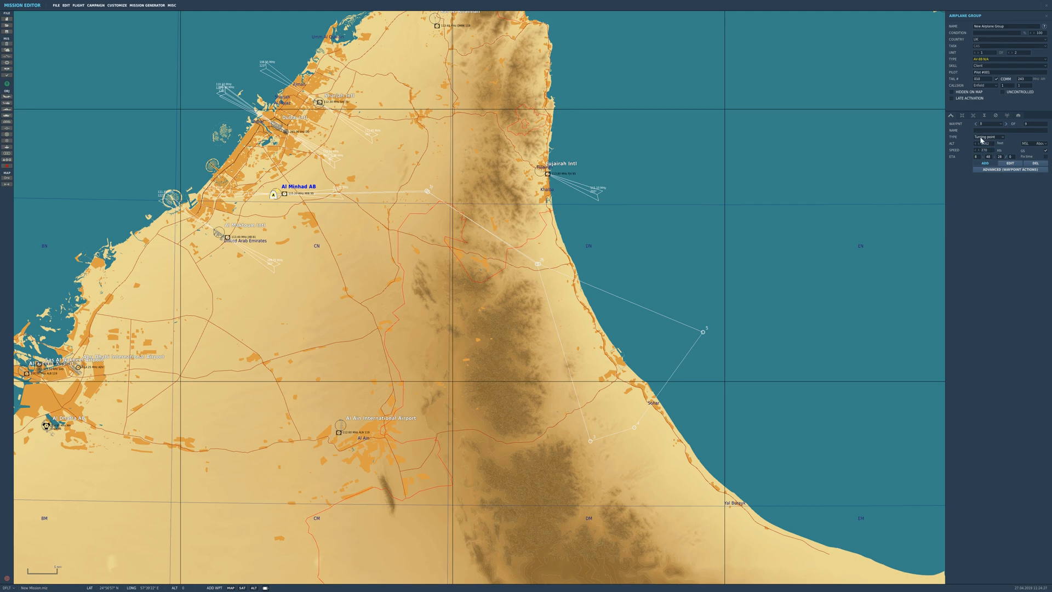
{"action": "left_click", "coordinate": [987, 137]}
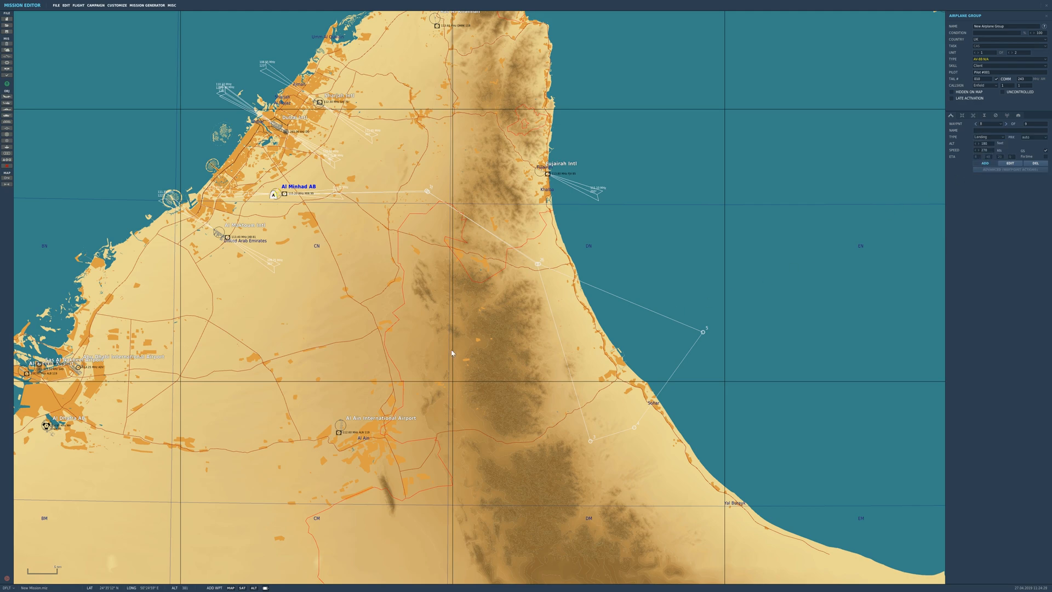
{"action": "mouse_move", "coordinate": [405, 403]}
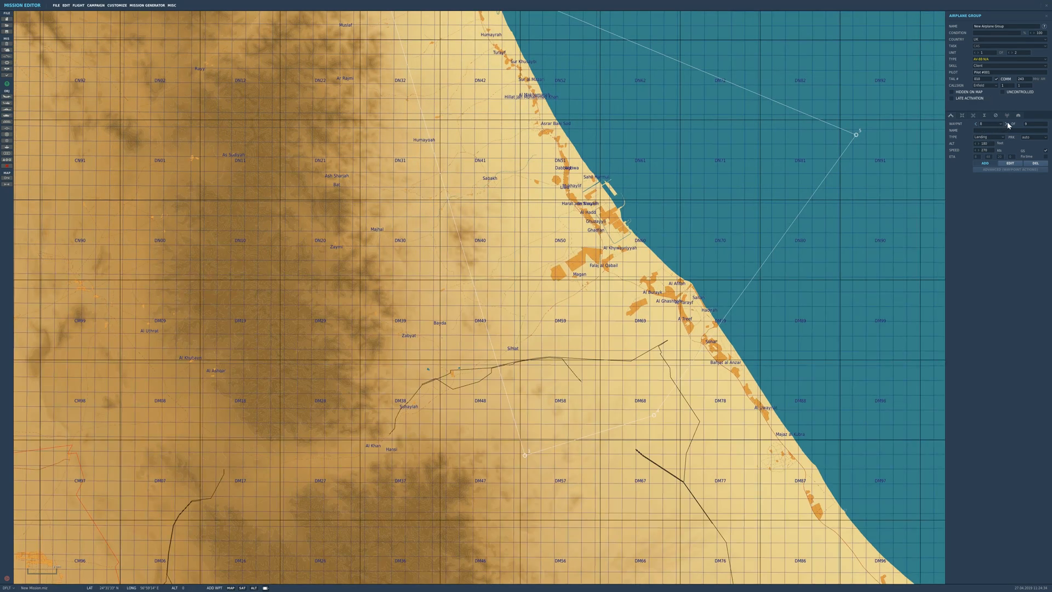
{"action": "left_click", "coordinate": [987, 137]}
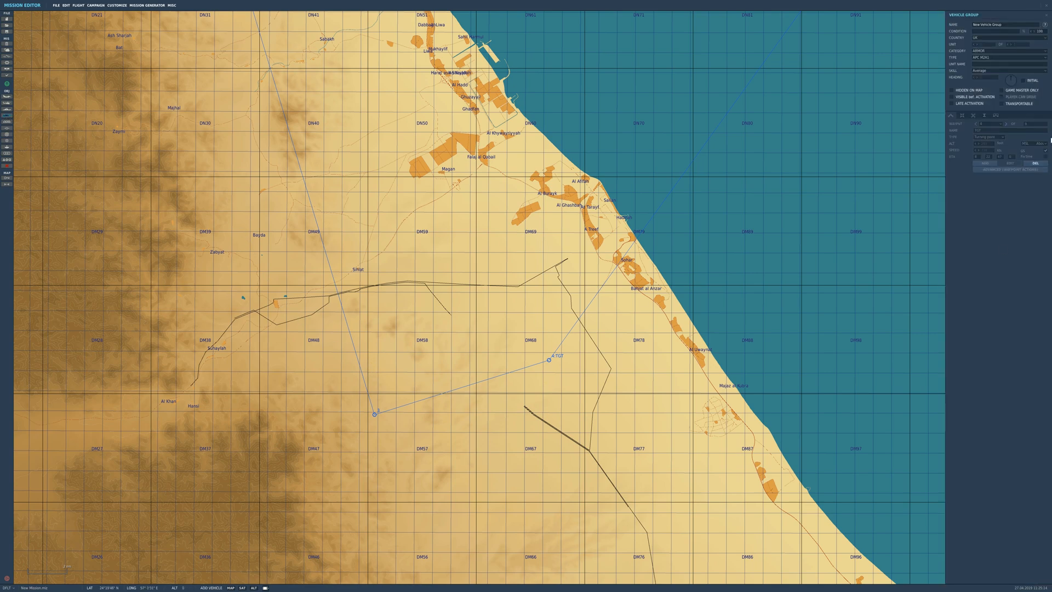
Make the vehicle group Insurgent BRDMs and place it in the desert near the waypoint
{"action": "left_click", "coordinate": [1006, 38]}
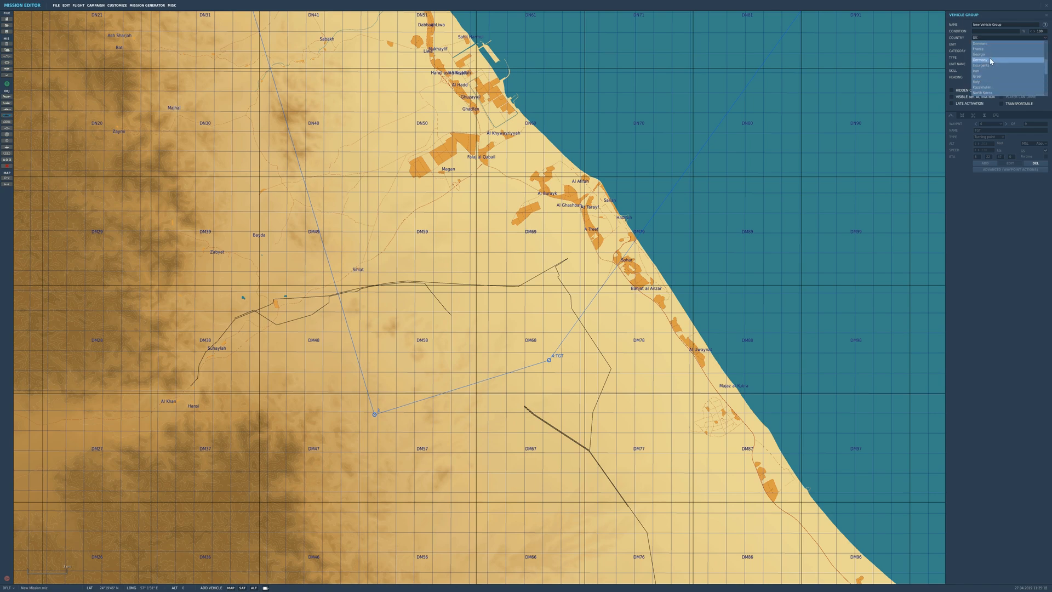
{"action": "left_click", "coordinate": [983, 65]}
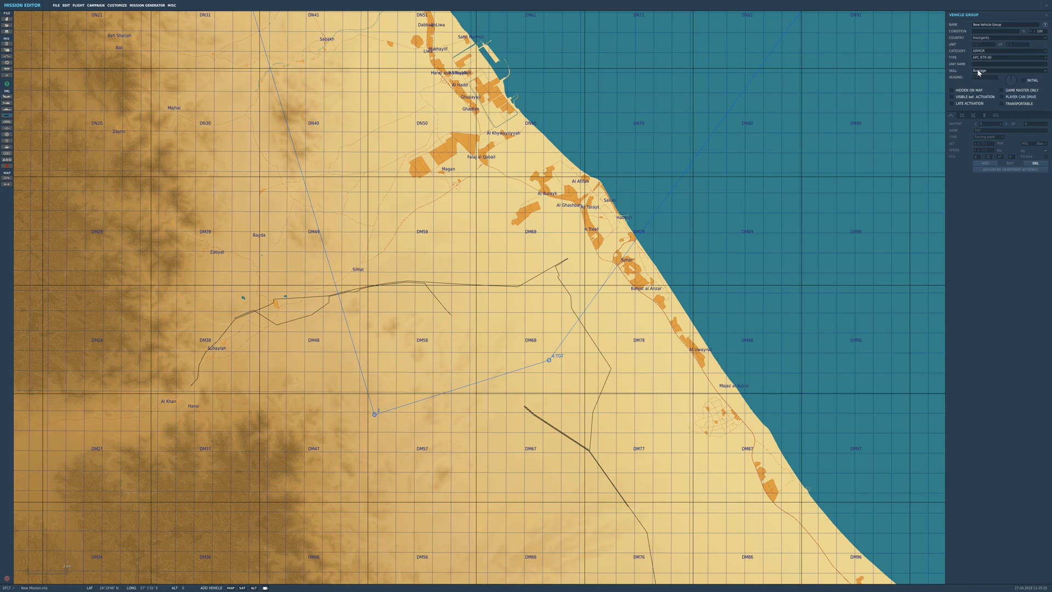
{"action": "left_click", "coordinate": [1007, 58]}
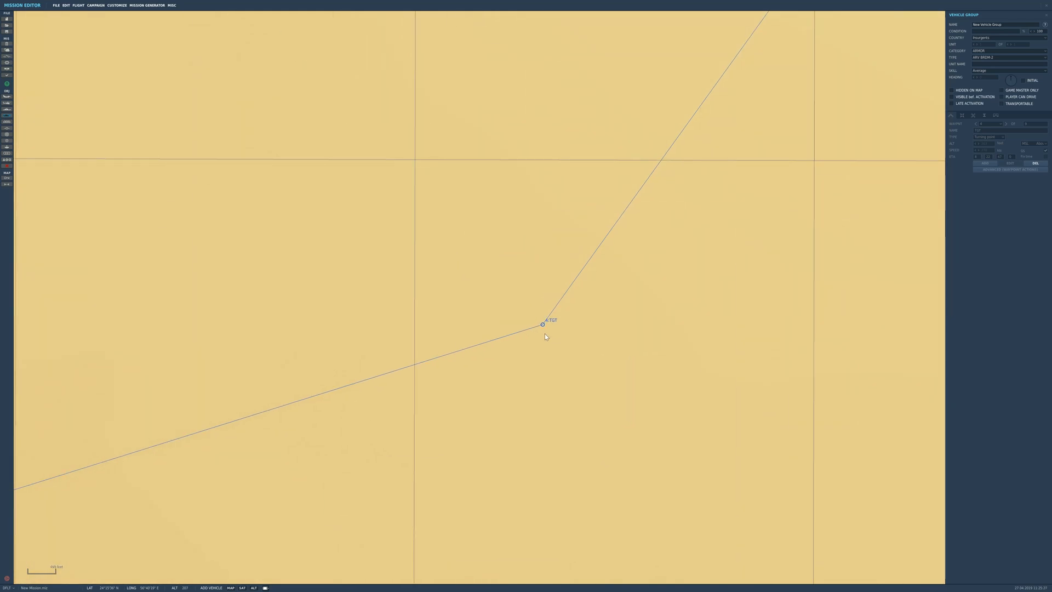
{"action": "left_click", "coordinate": [544, 333]}
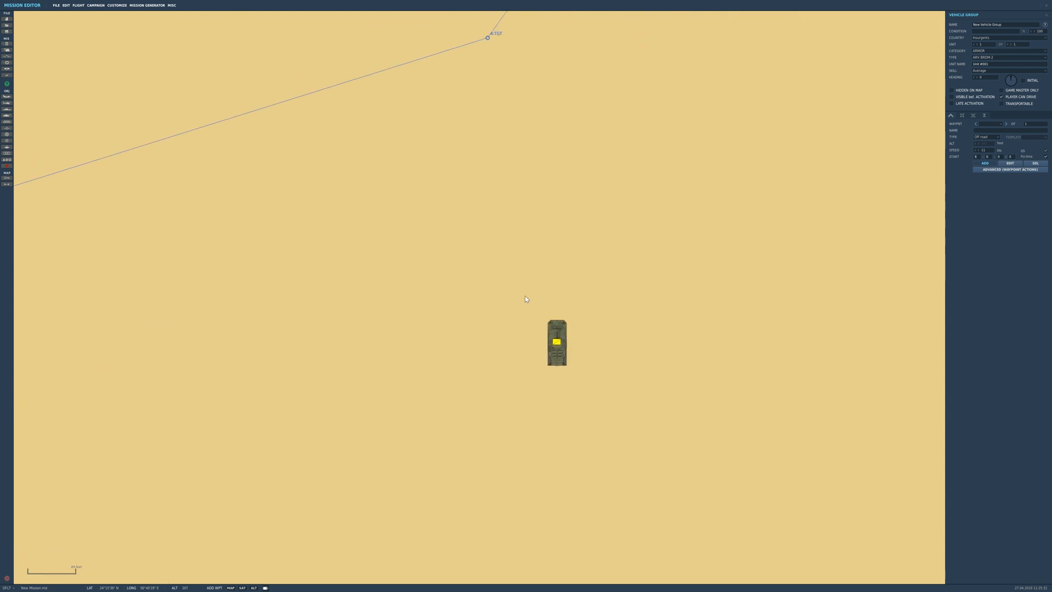
{"action": "scroll", "scroll_direction": "down", "scroll_amount": 3}
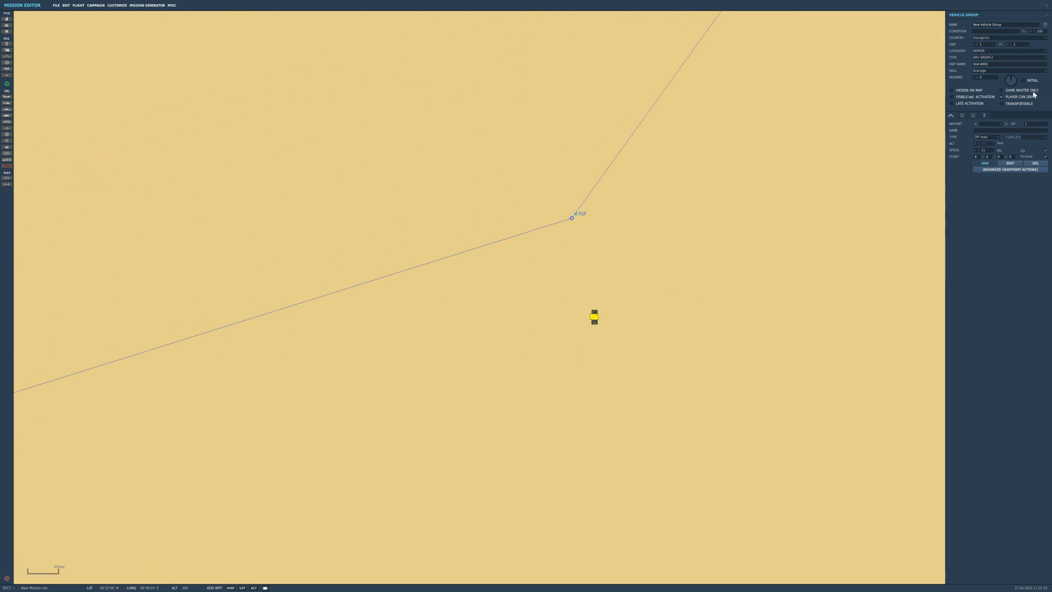
{"action": "mouse_move", "coordinate": [841, 133]}
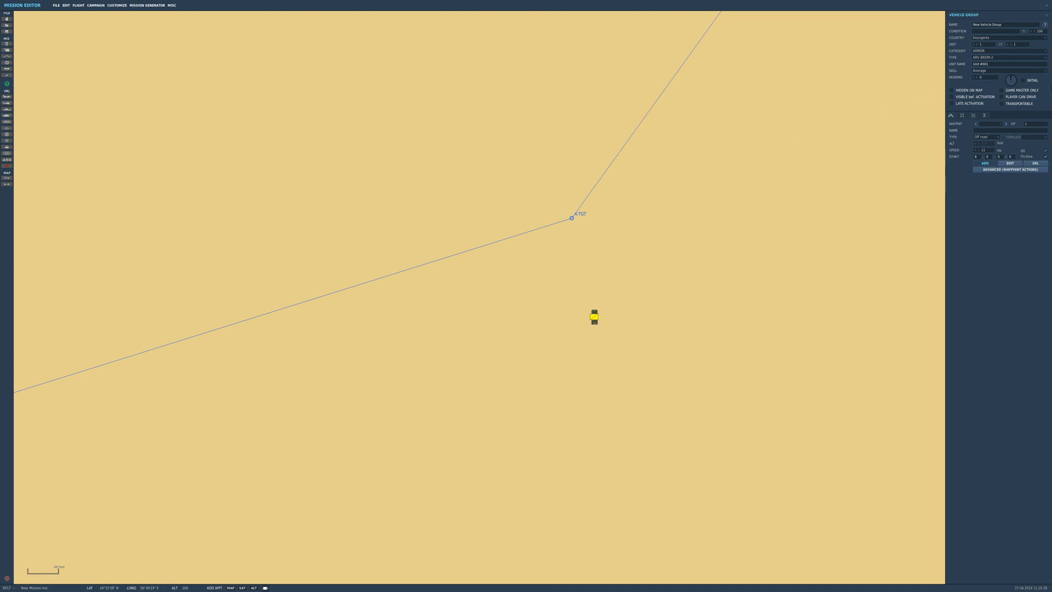
{"action": "mouse_move", "coordinate": [1013, 45]}
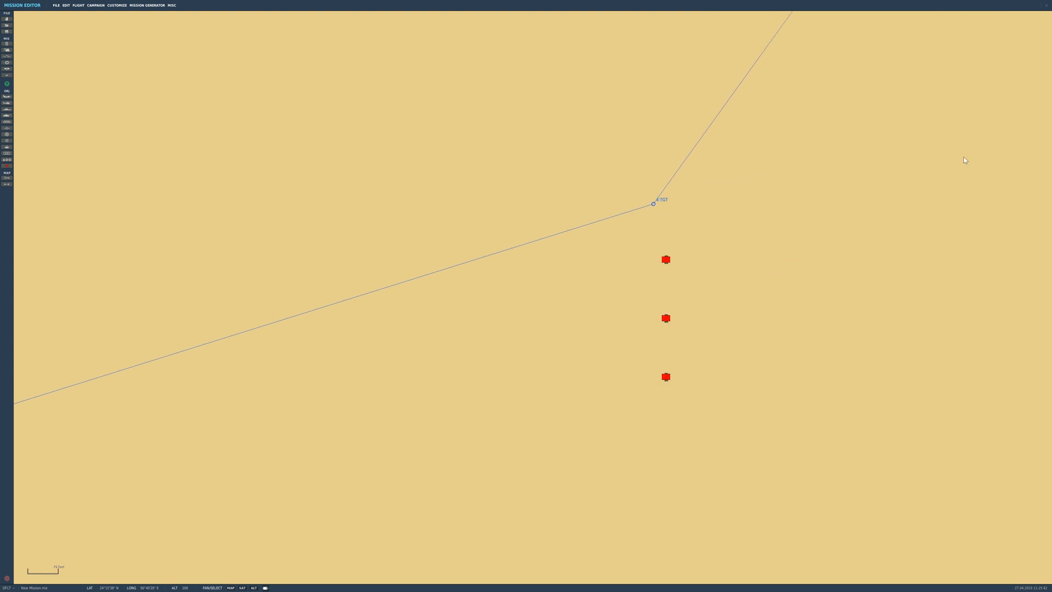
Reposition the target vehicles around the waypoint and rename the group
{"action": "left_click", "coordinate": [666, 259]}
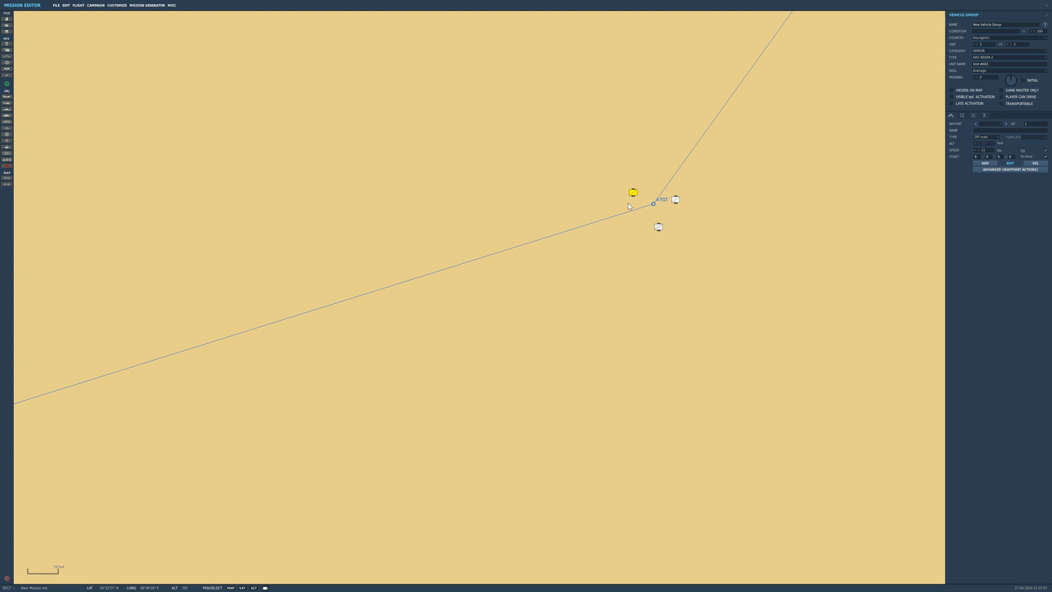
{"action": "mouse_move", "coordinate": [626, 205]}
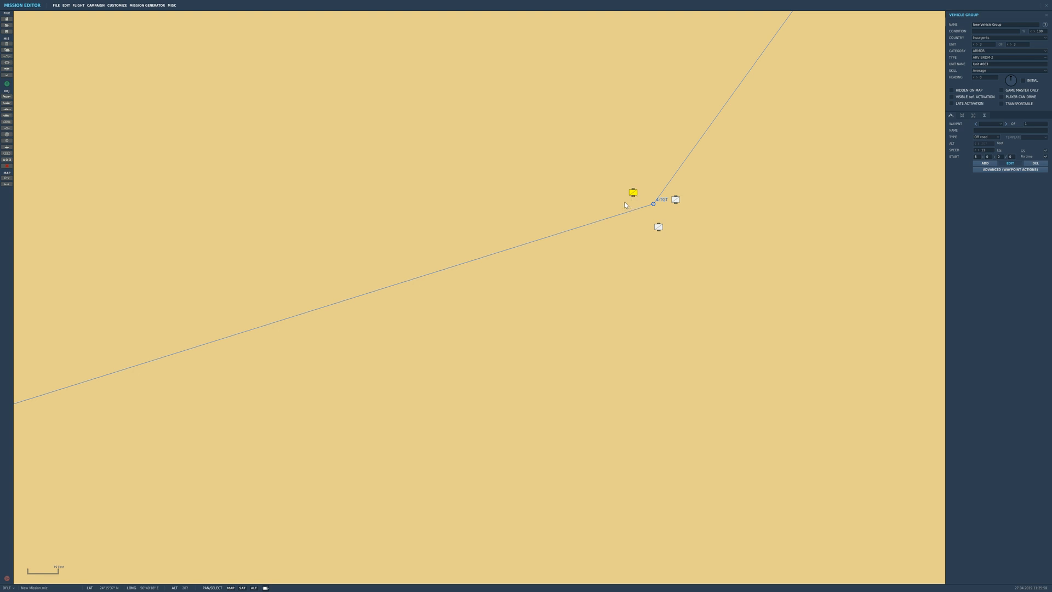
{"action": "mouse_move", "coordinate": [689, 207]}
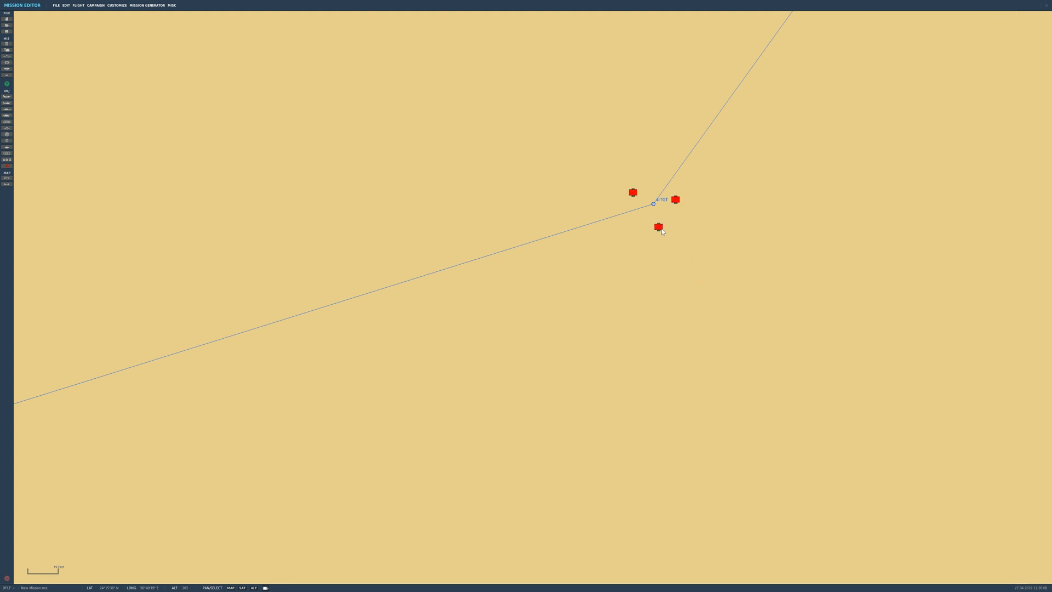
{"action": "left_click", "coordinate": [658, 226]}
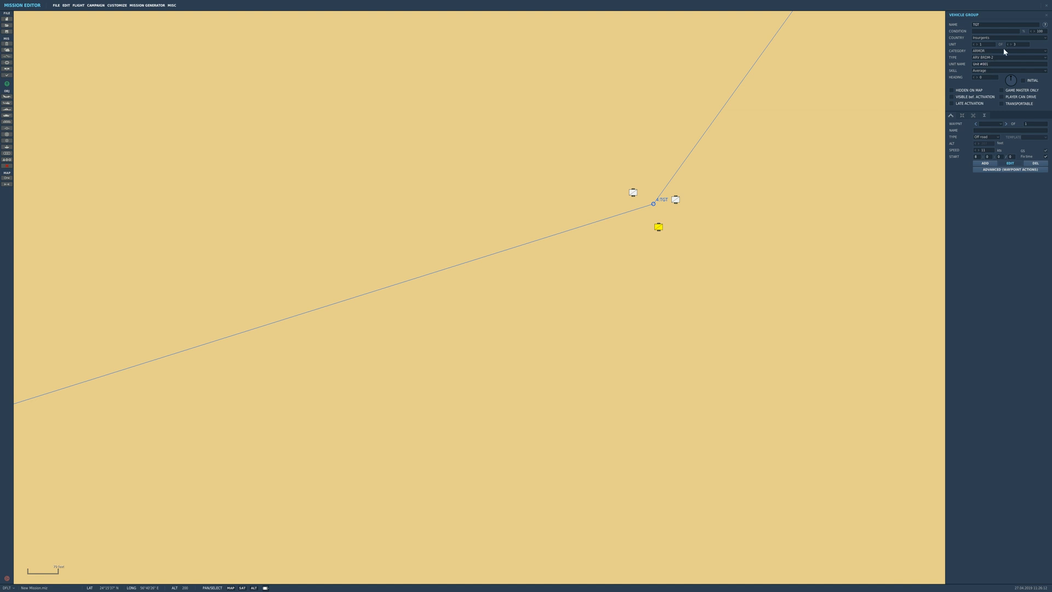
{"action": "mouse_move", "coordinate": [701, 207]}
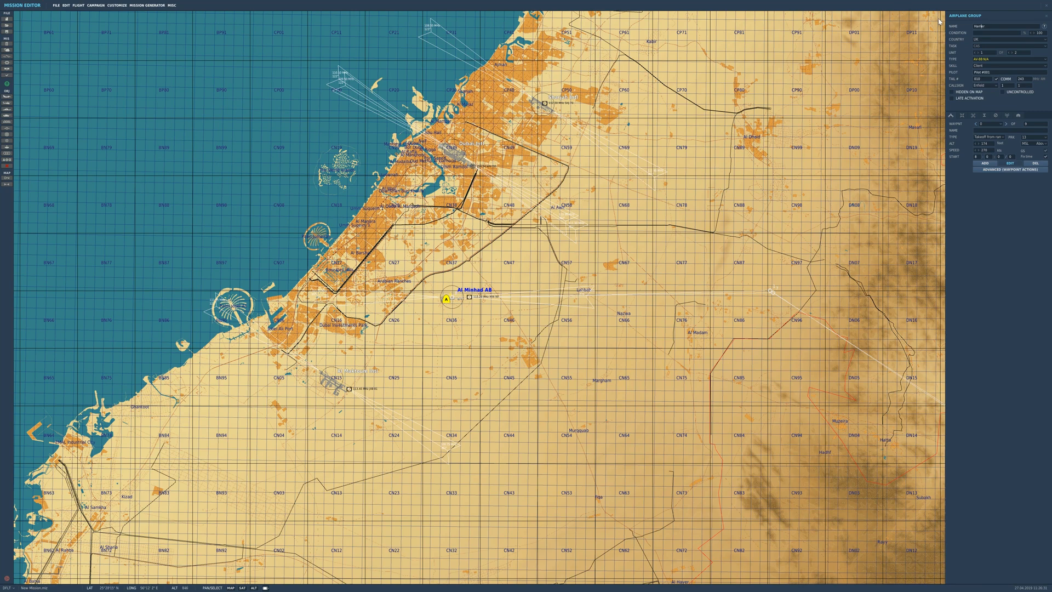
Zoom the map to return to the Harrier group at Al Minhad AB
{"action": "scroll", "scroll_direction": "up", "scroll_amount": 3}
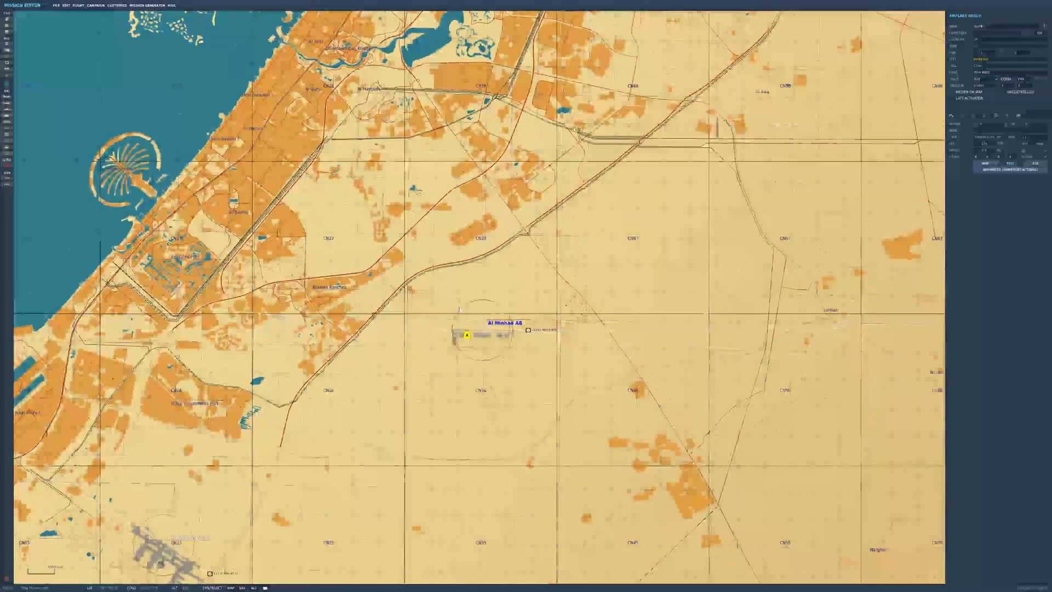
{"action": "scroll", "scroll_direction": "down", "scroll_amount": 3}
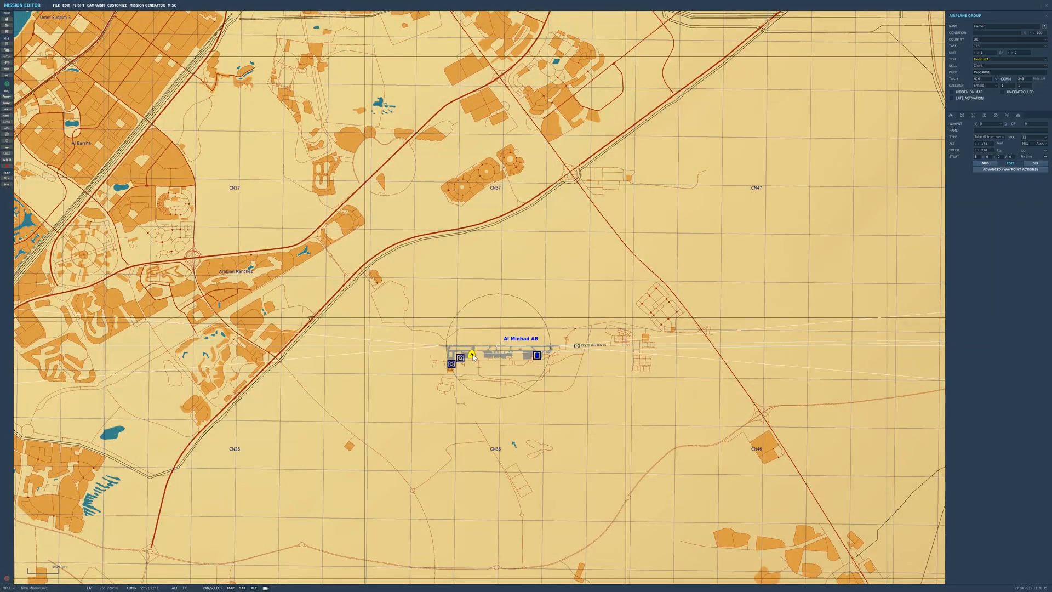
{"action": "mouse_move", "coordinate": [459, 383]}
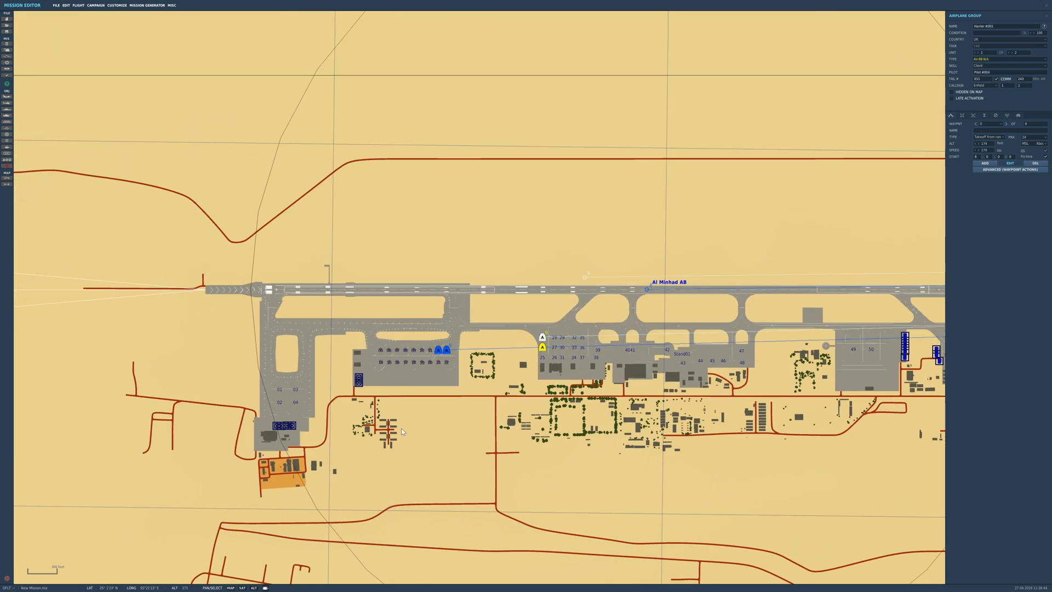
{"action": "mouse_move", "coordinate": [839, 129]}
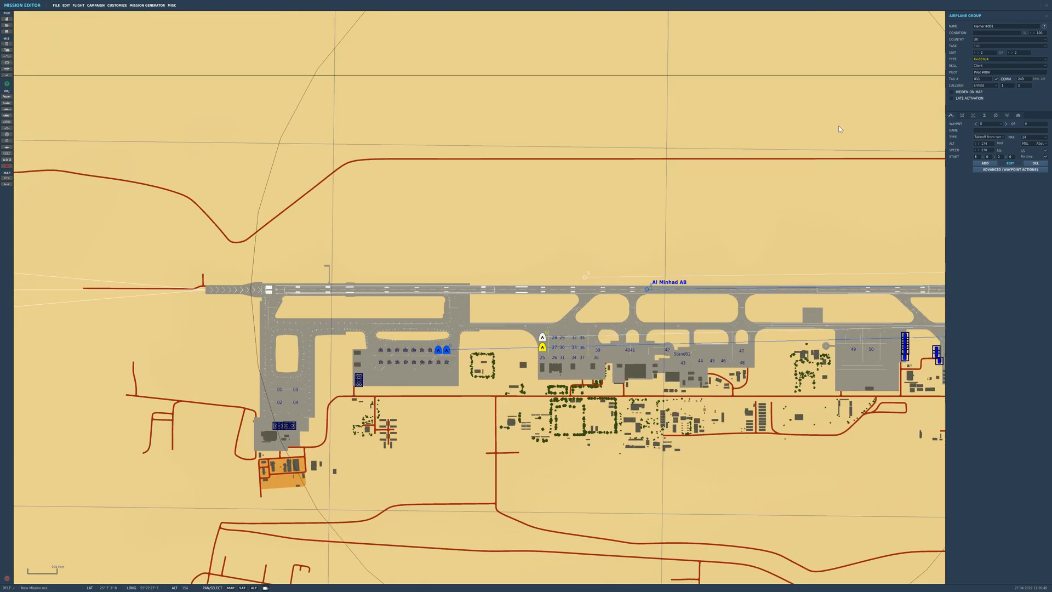
Set the Harrier group's skill to Excellent and zoom out to review the route
{"action": "left_click", "coordinate": [999, 59]}
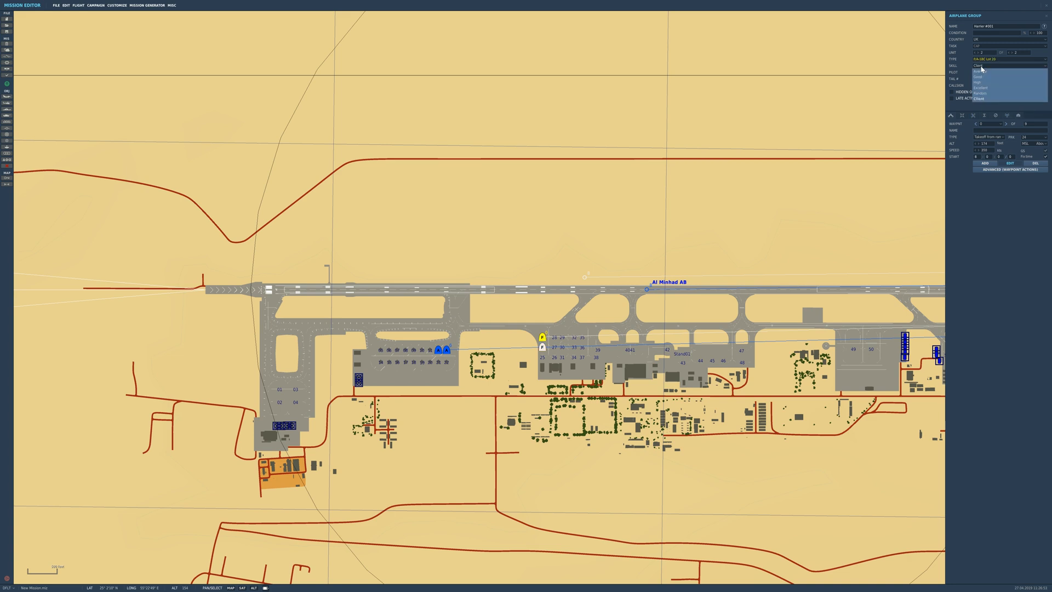
{"action": "left_click", "coordinate": [980, 88]}
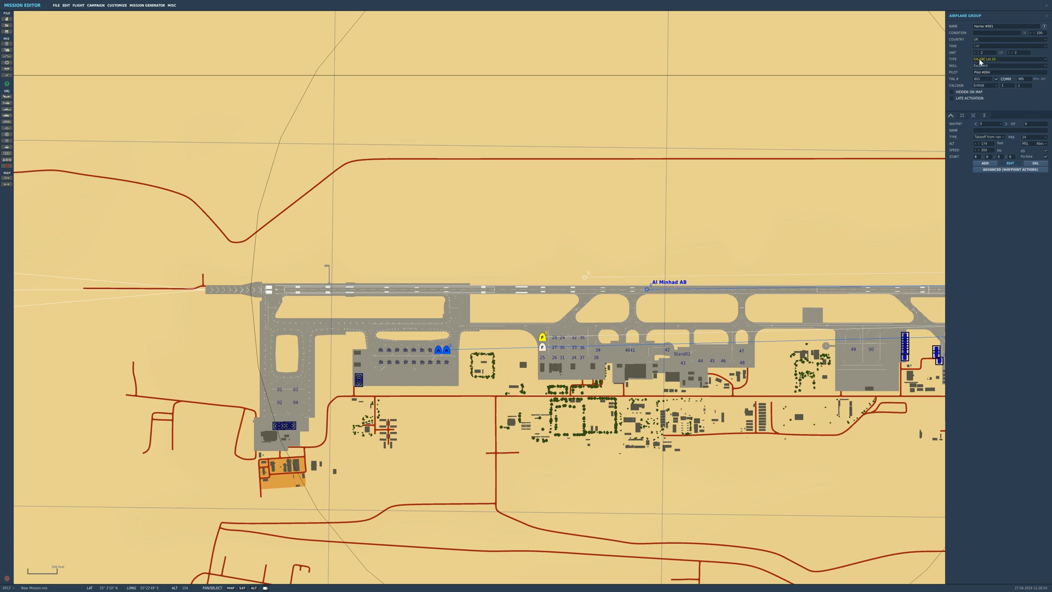
{"action": "left_click", "coordinate": [999, 65]}
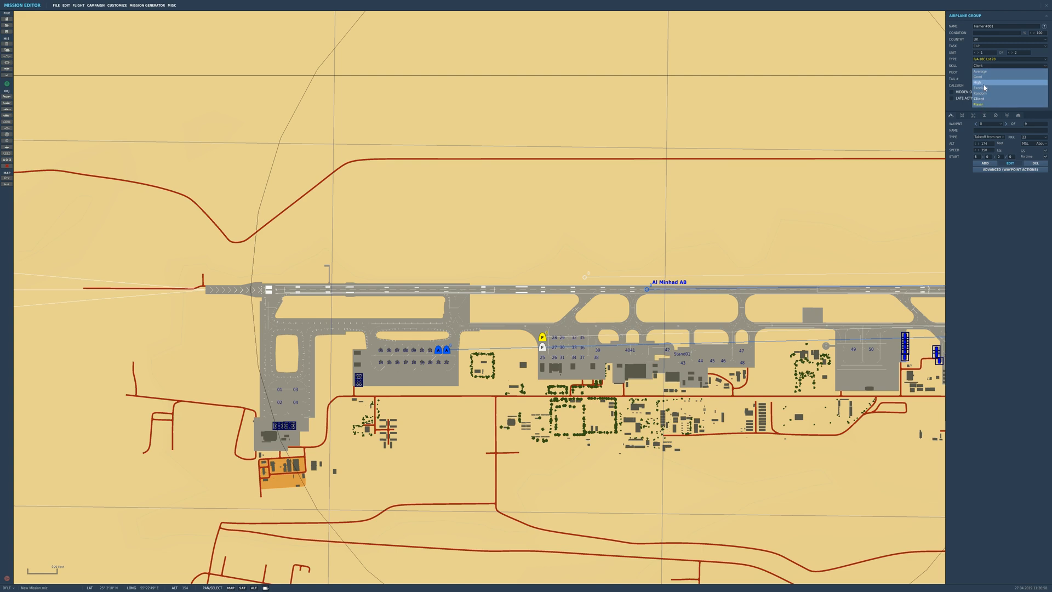
{"action": "left_click", "coordinate": [982, 67]}
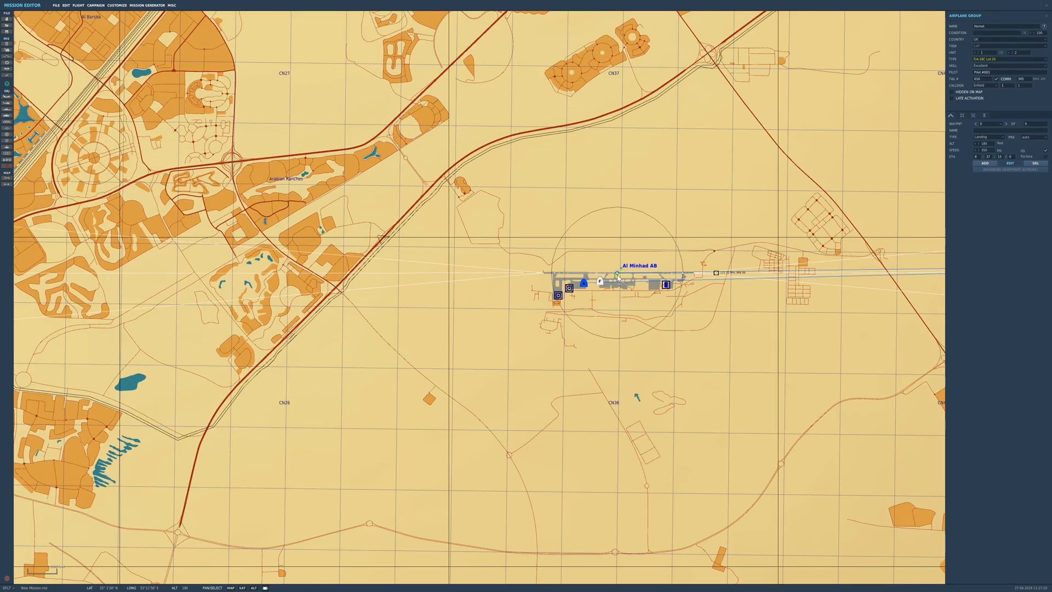
{"action": "scroll", "scroll_direction": "down", "scroll_amount": 3}
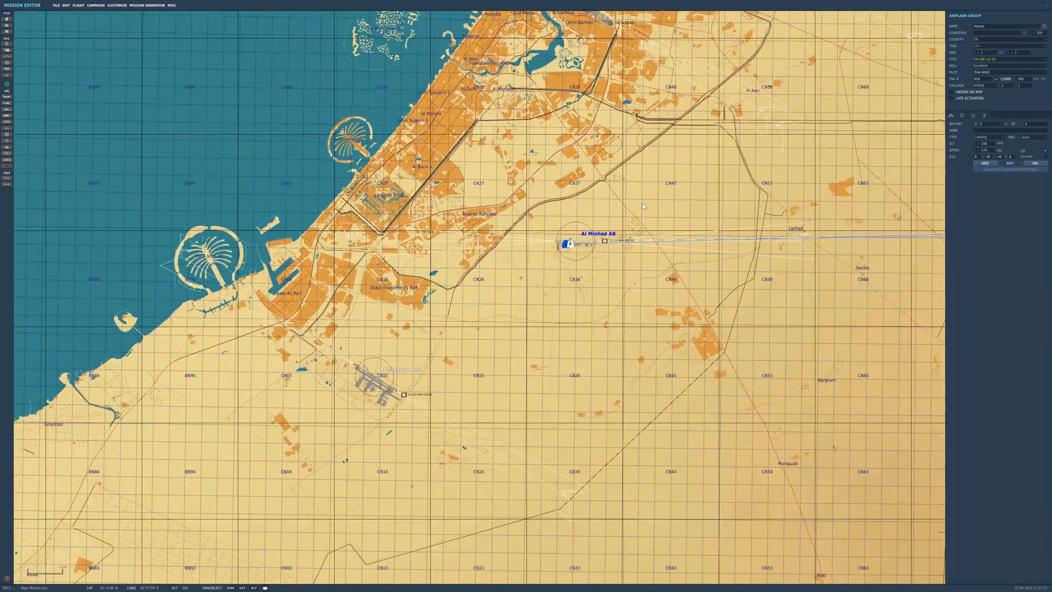
{"action": "scroll", "scroll_direction": "down", "scroll_amount": 3}
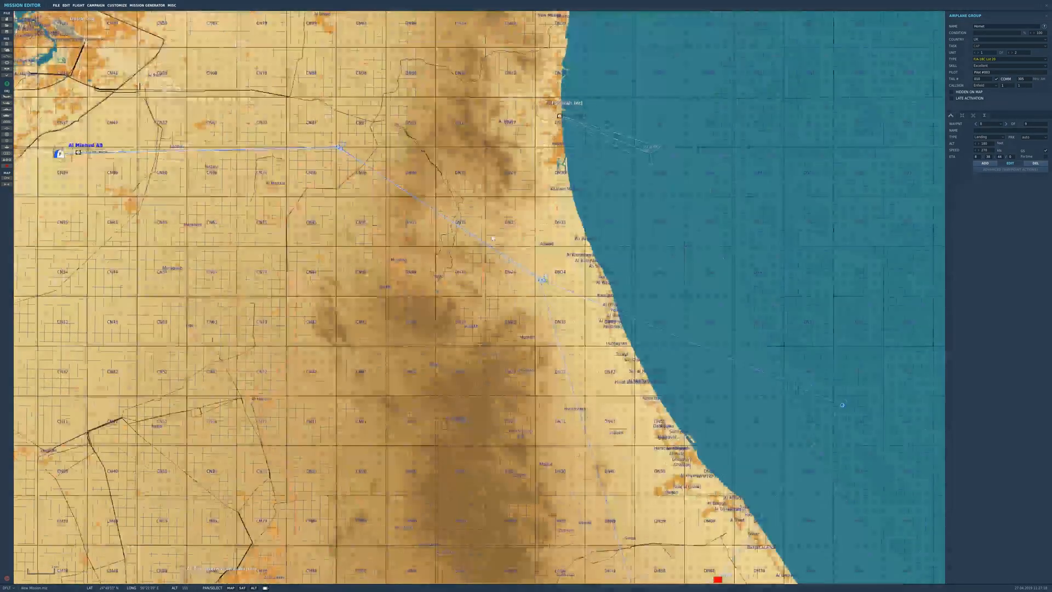
{"action": "scroll", "scroll_direction": "down", "scroll_amount": 3}
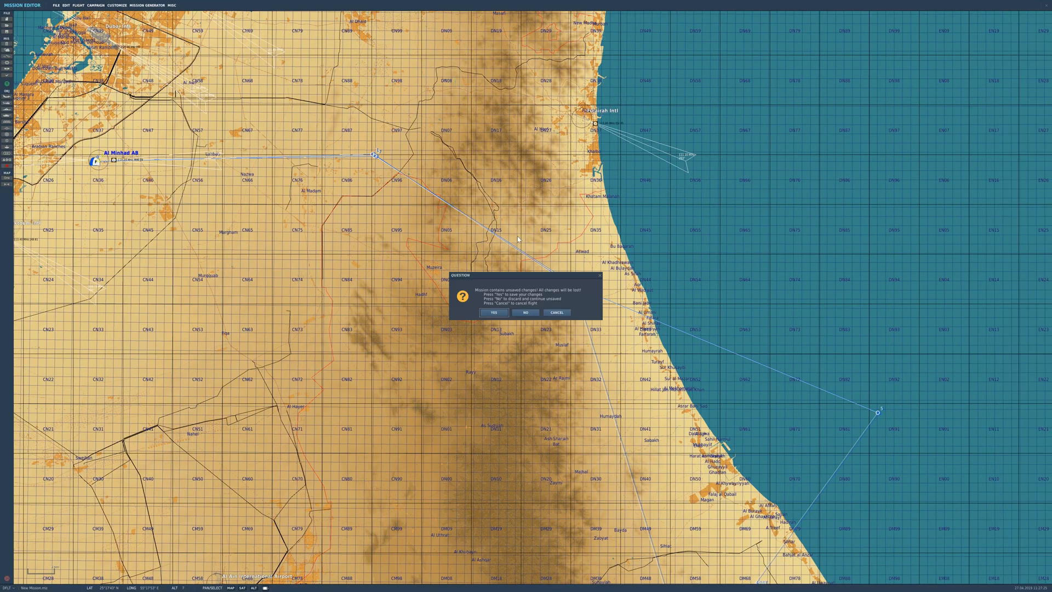
Agree to save the unsaved changes and confirm the mission file save
{"action": "left_click", "coordinate": [493, 312]}
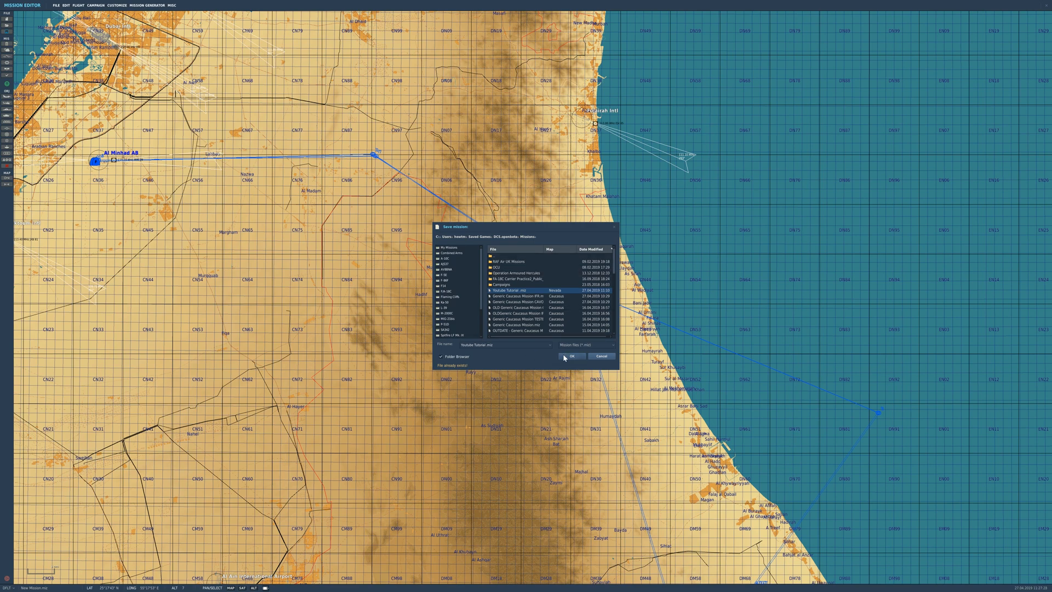
{"action": "left_click", "coordinate": [571, 355]}
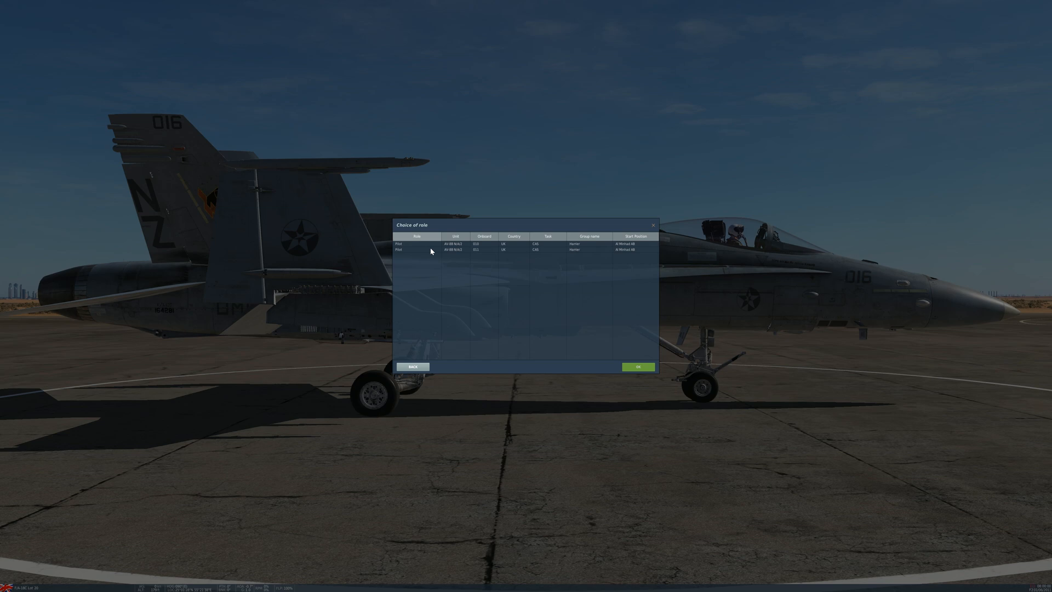
{"action": "mouse_move", "coordinate": [463, 249]}
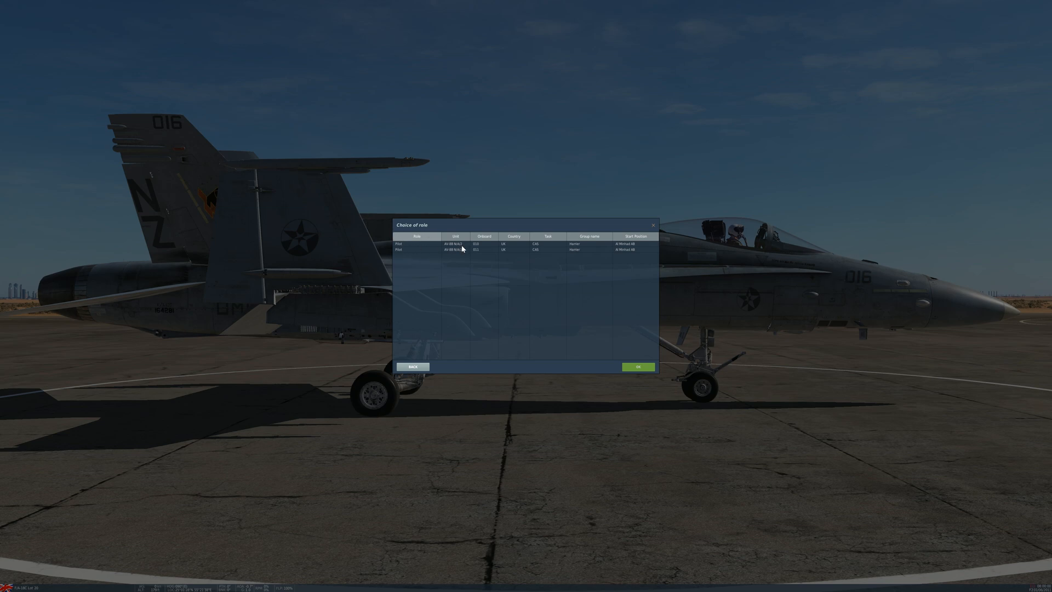
Take a Harrier pilot slot and fly from the briefing into the cockpit
{"action": "left_click", "coordinate": [636, 366]}
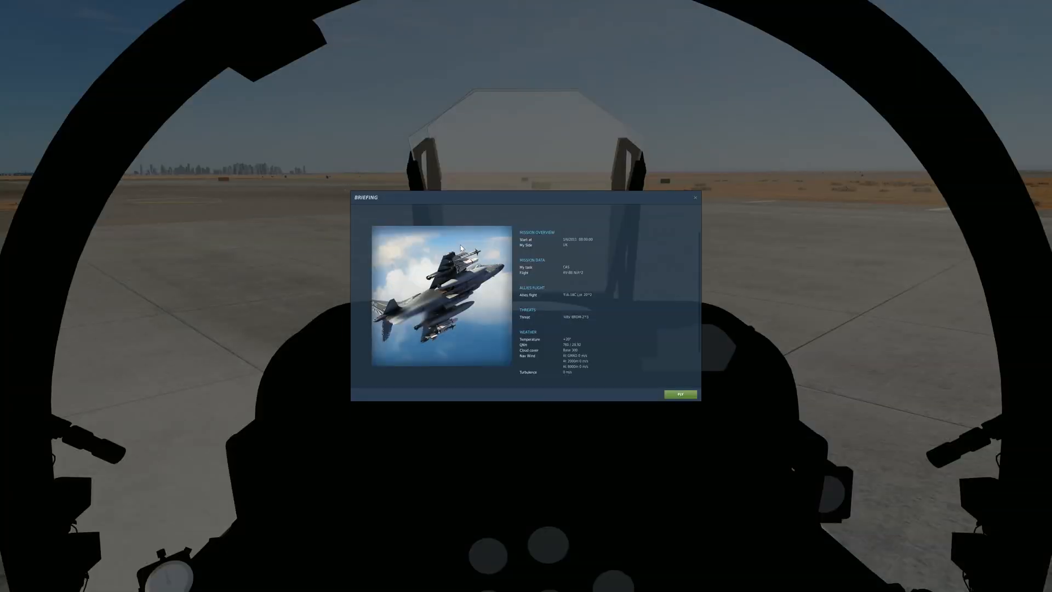
{"action": "left_click", "coordinate": [680, 393]}
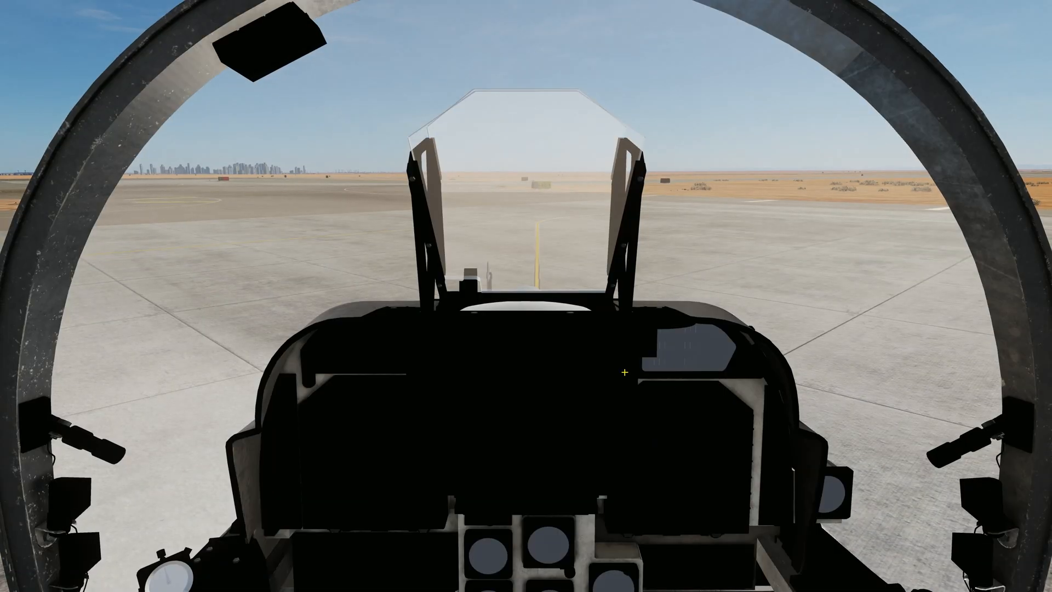